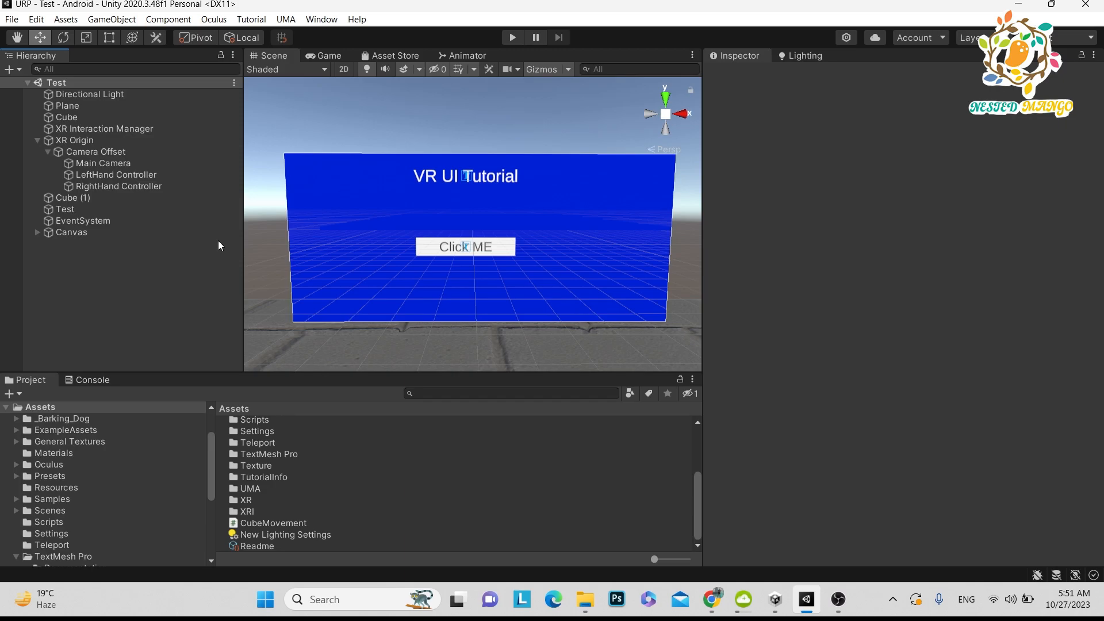
# Select XR Origin to show its Input Action Manager, Locomotion System and teleportation components
pyautogui.click(75, 140)
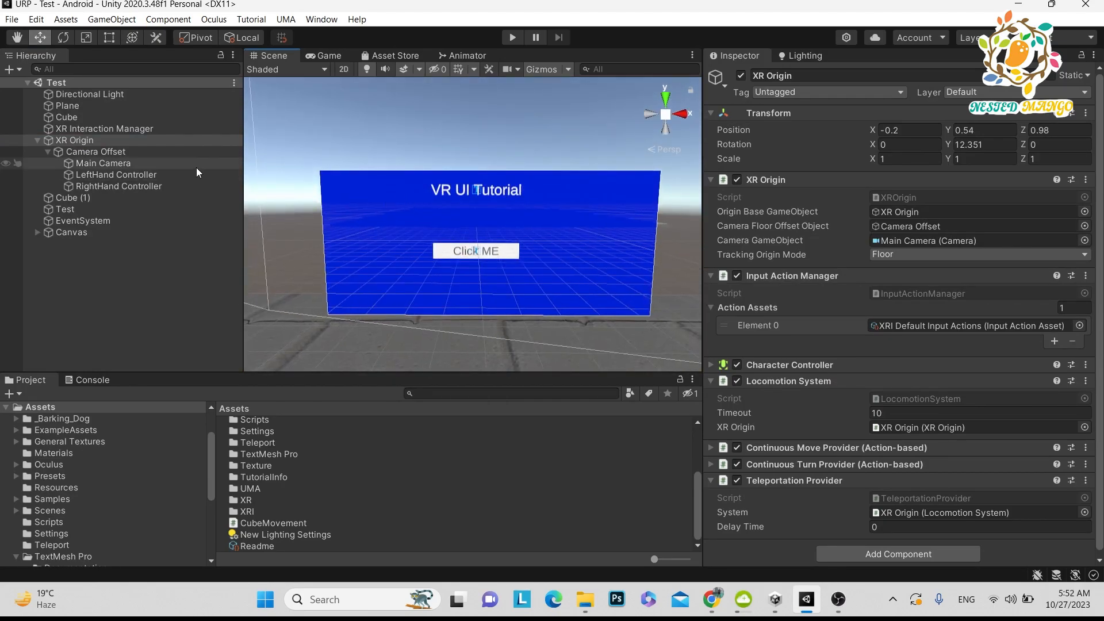
# Select the Canvas to inspect its World Space setup, Canvas Scaler and Graphic Raycaster
pyautogui.click(71, 232)
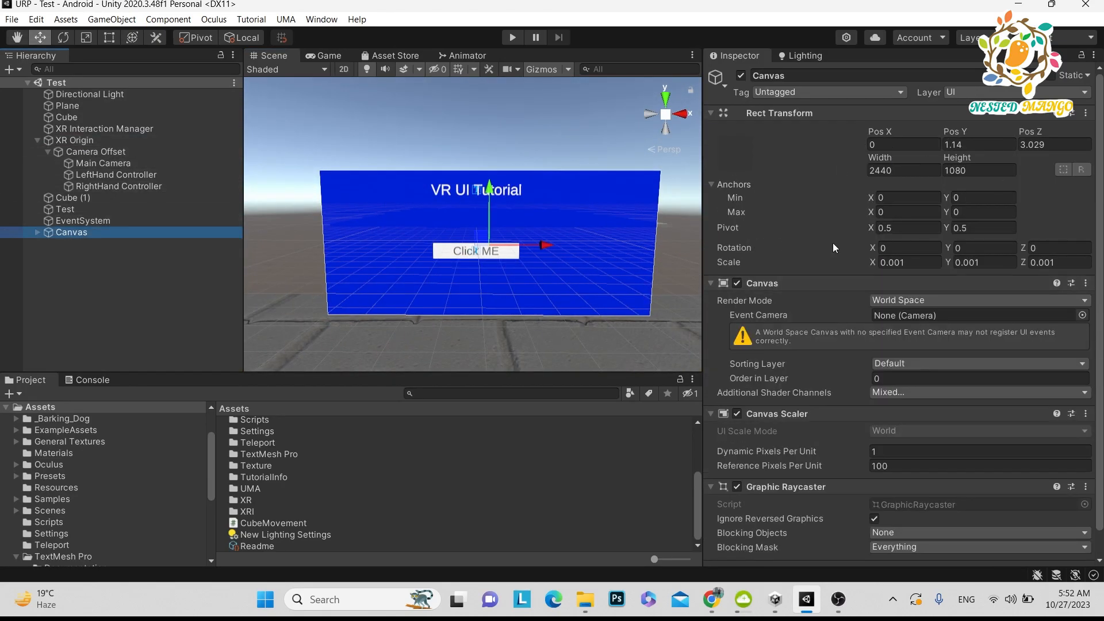
pyautogui.moveTo(746, 270)
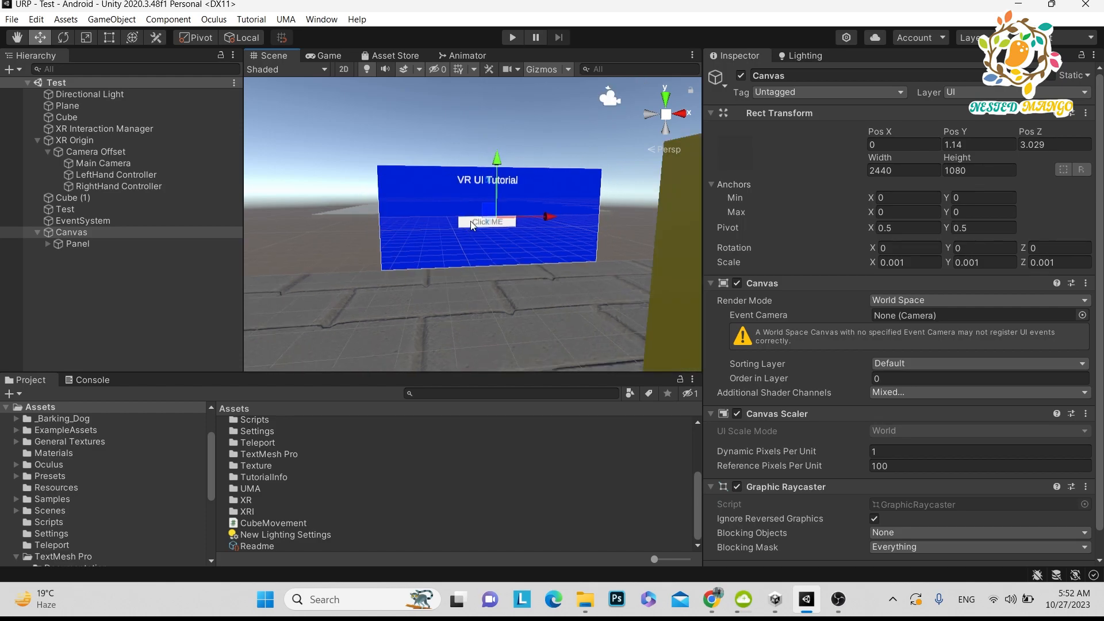
pyautogui.moveTo(532, 161)
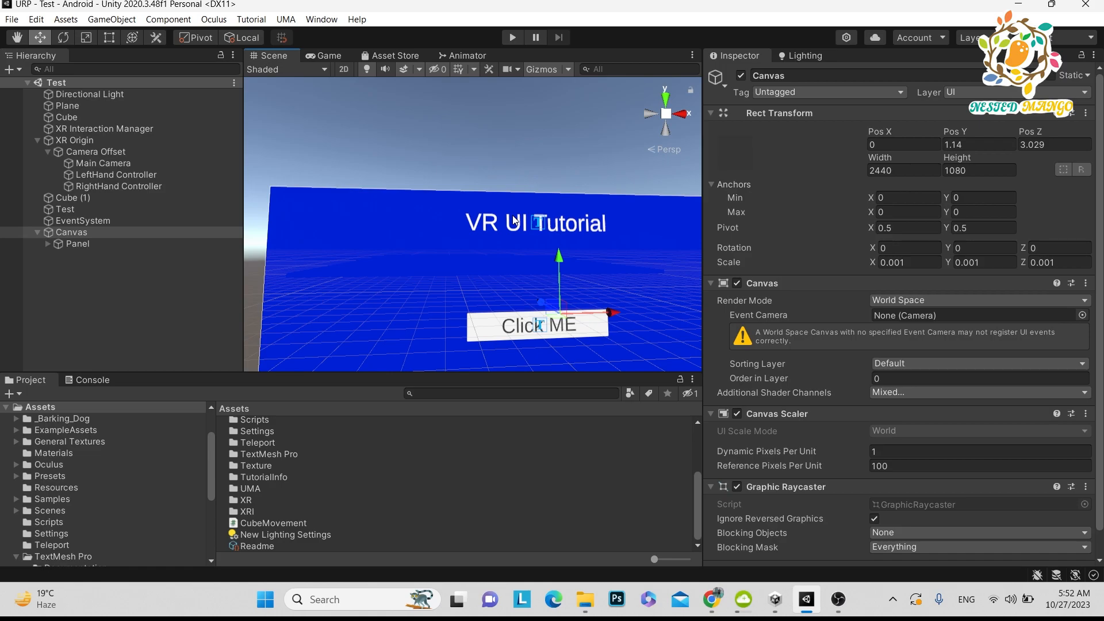
pyautogui.moveTo(512, 234)
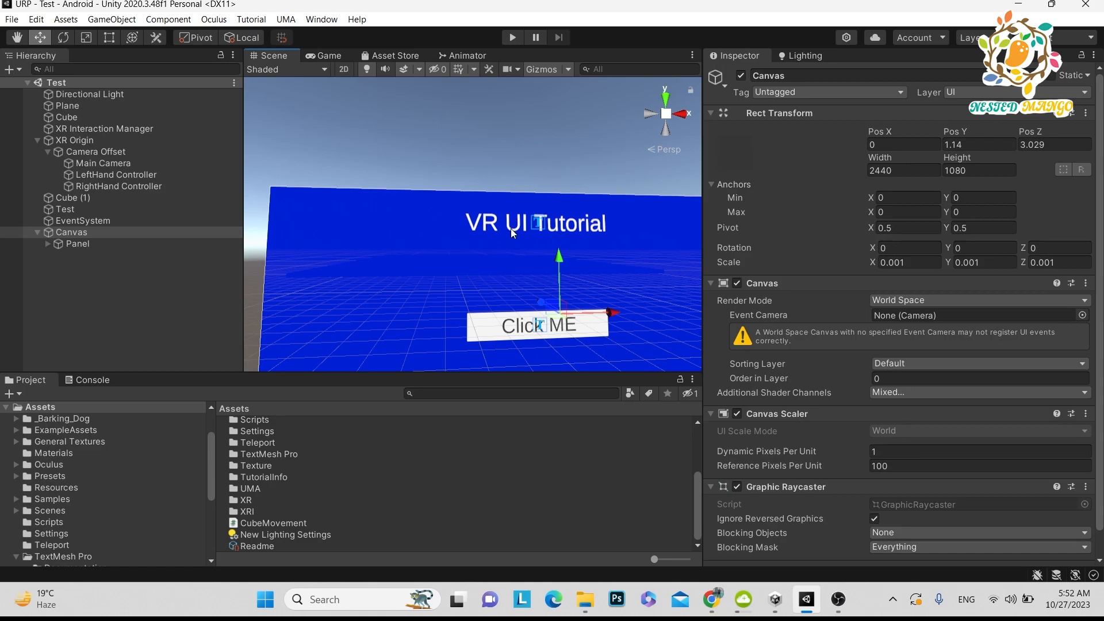
pyautogui.moveTo(515, 237)
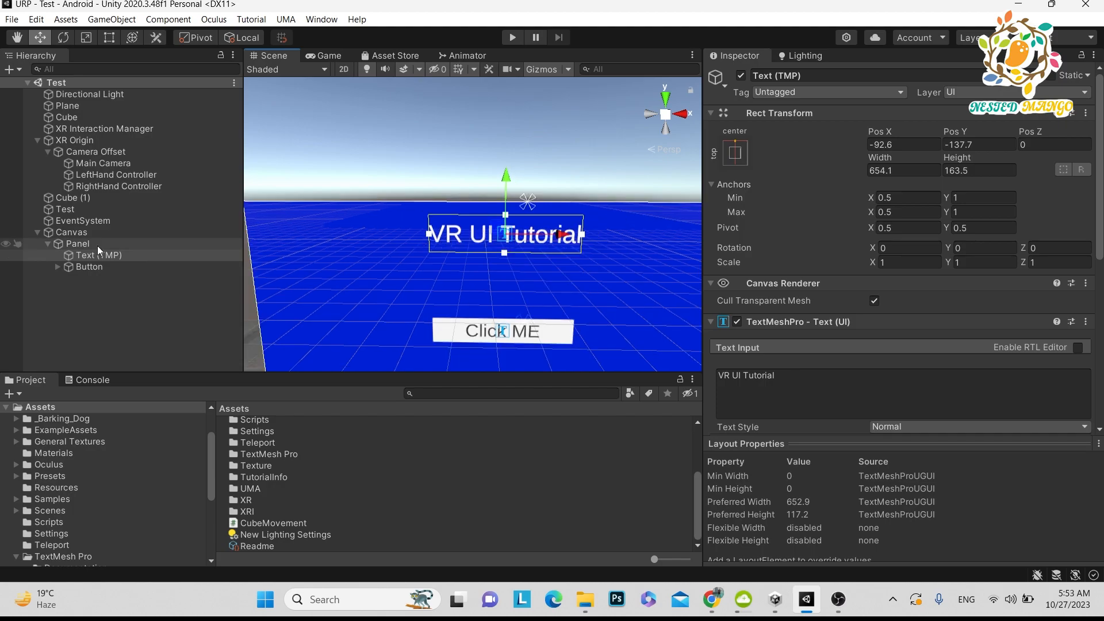
# Create a legacy UI Text object under the Panel beside the TextMeshPro title
pyautogui.rightClick(77, 243)
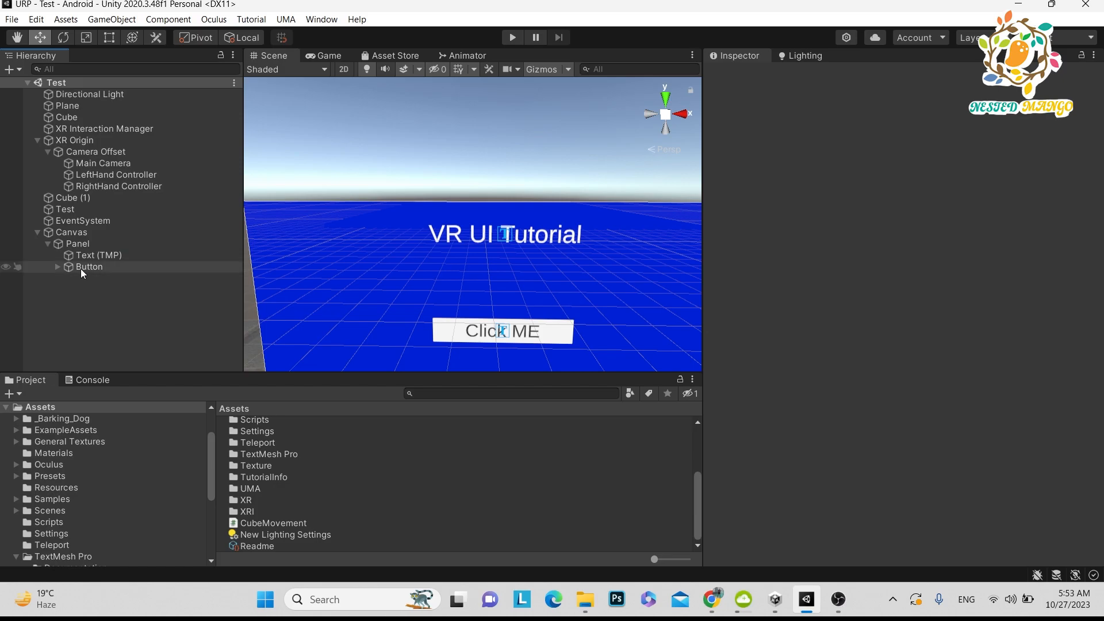
pyautogui.click(97, 255)
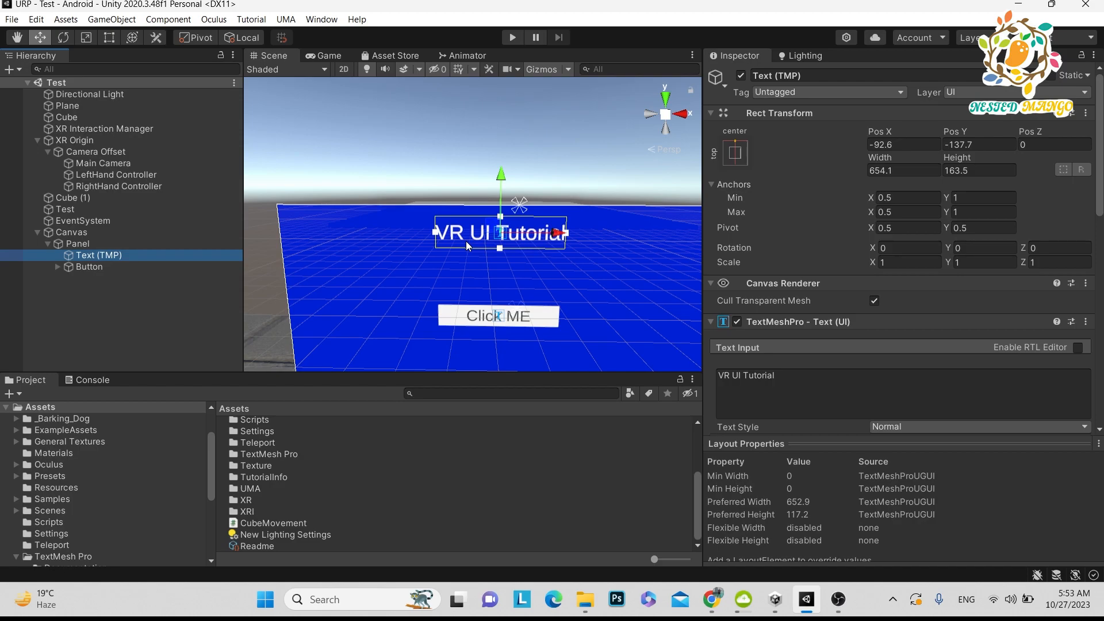
pyautogui.moveTo(97, 259)
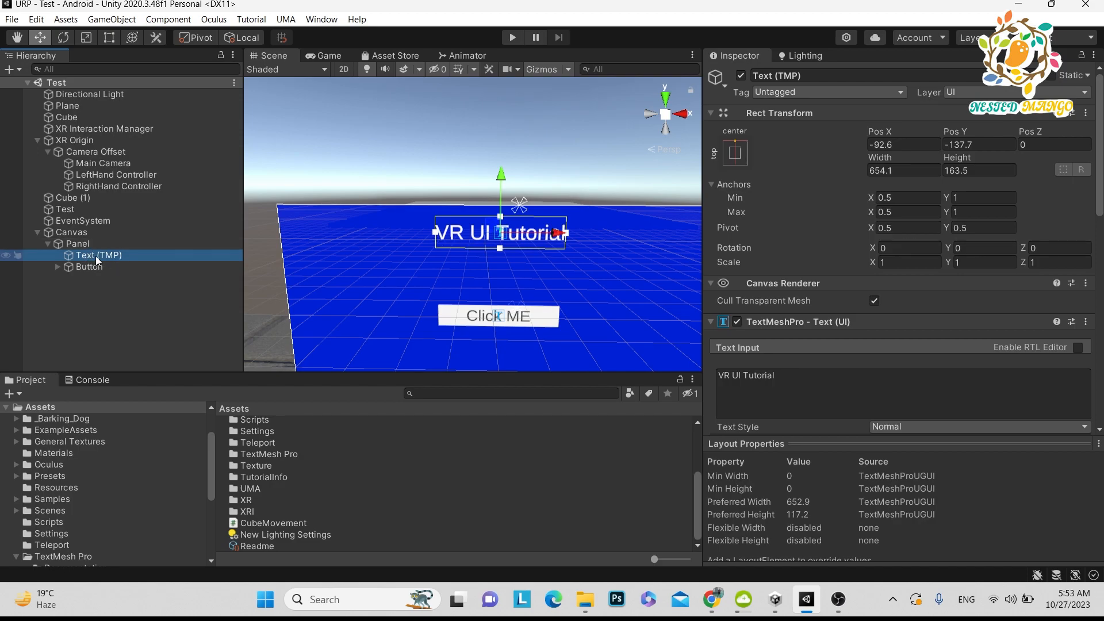
pyautogui.rightClick(77, 243)
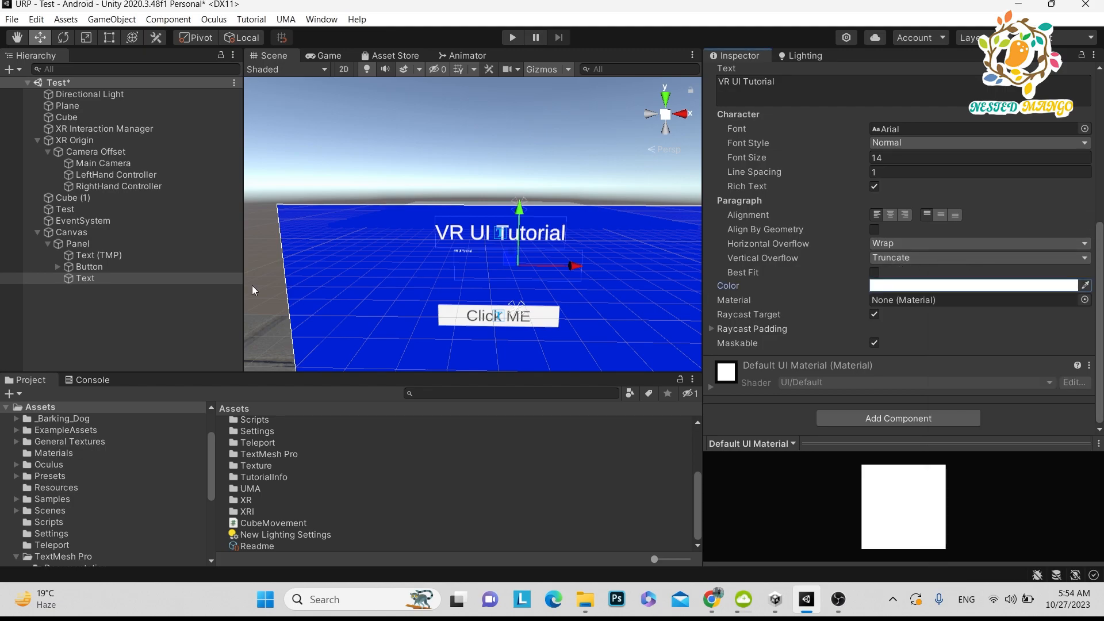
# Set the legacy Text's font size to 104 and zoom the Scene view onto both titles
pyautogui.click(98, 255)
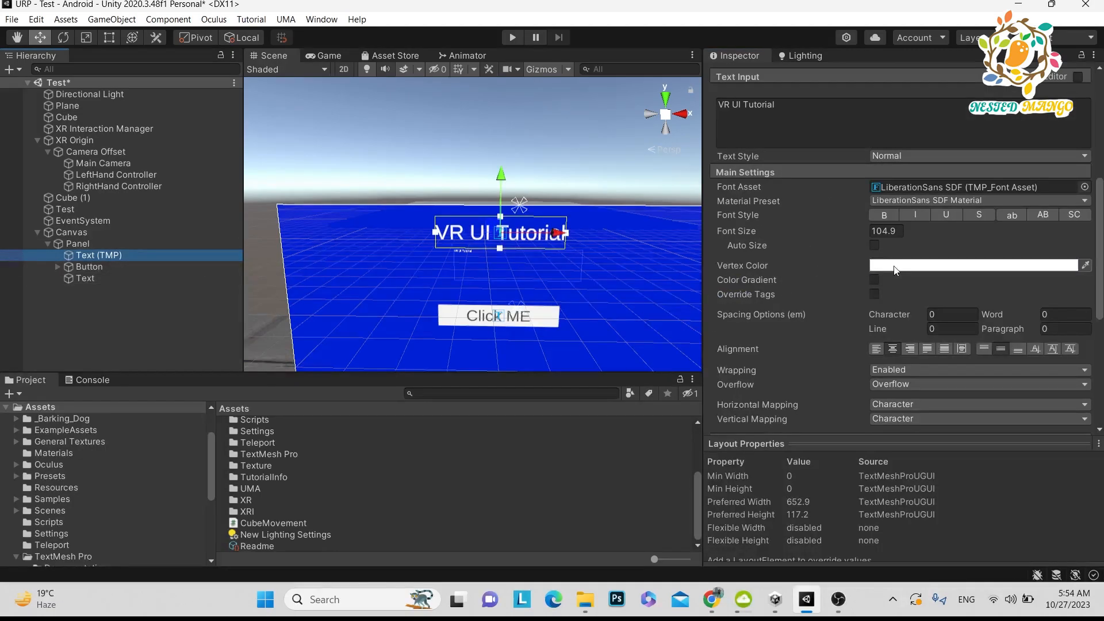
pyautogui.click(85, 278)
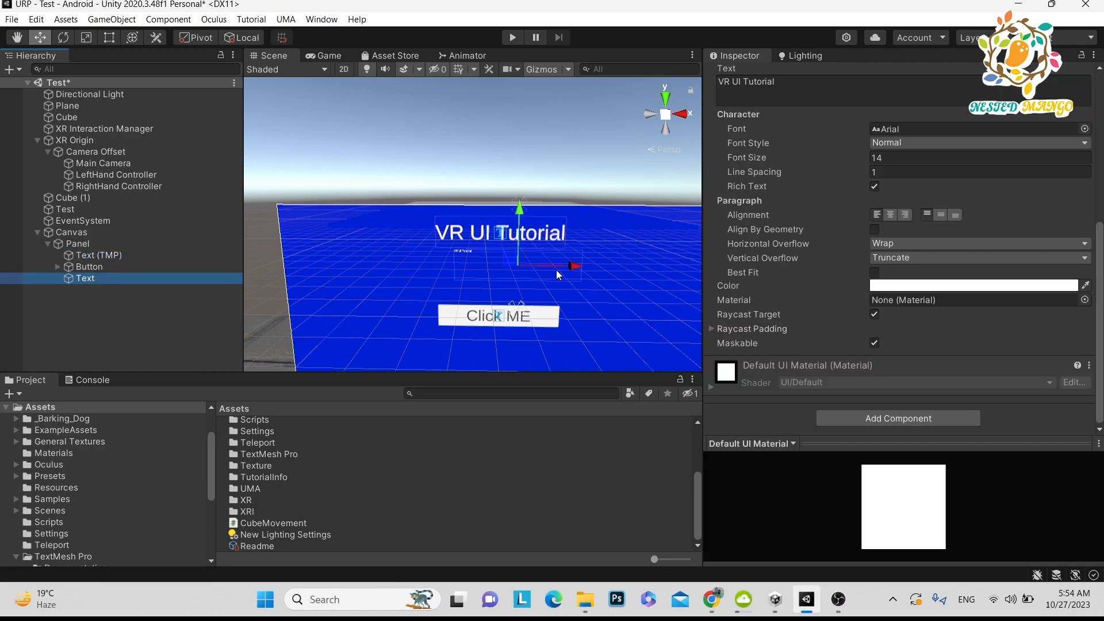
pyautogui.write('104')
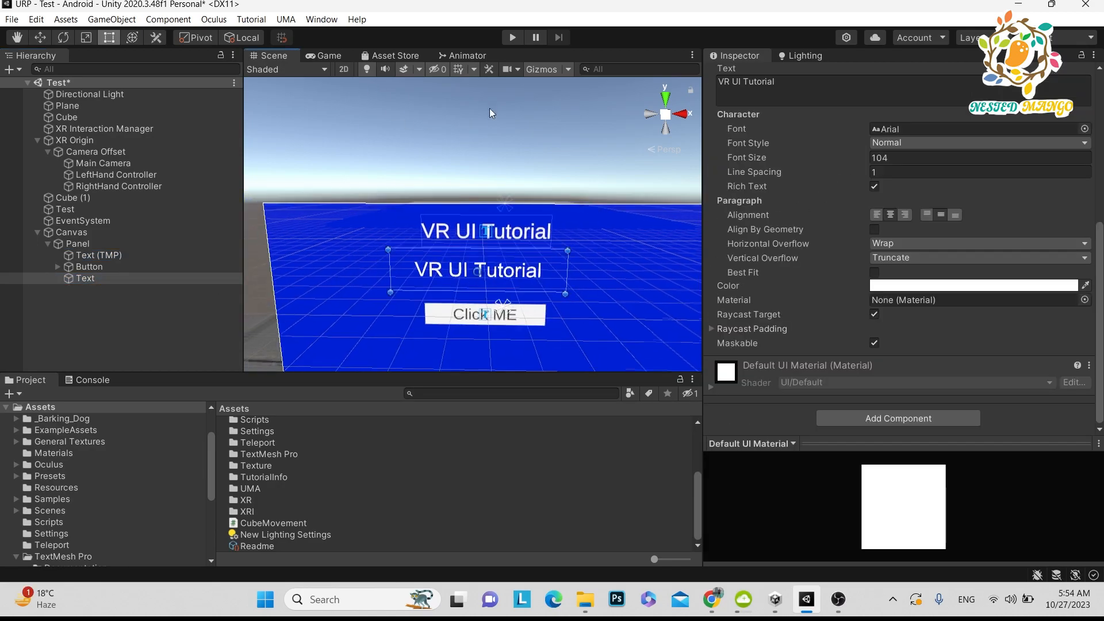
pyautogui.click(344, 69)
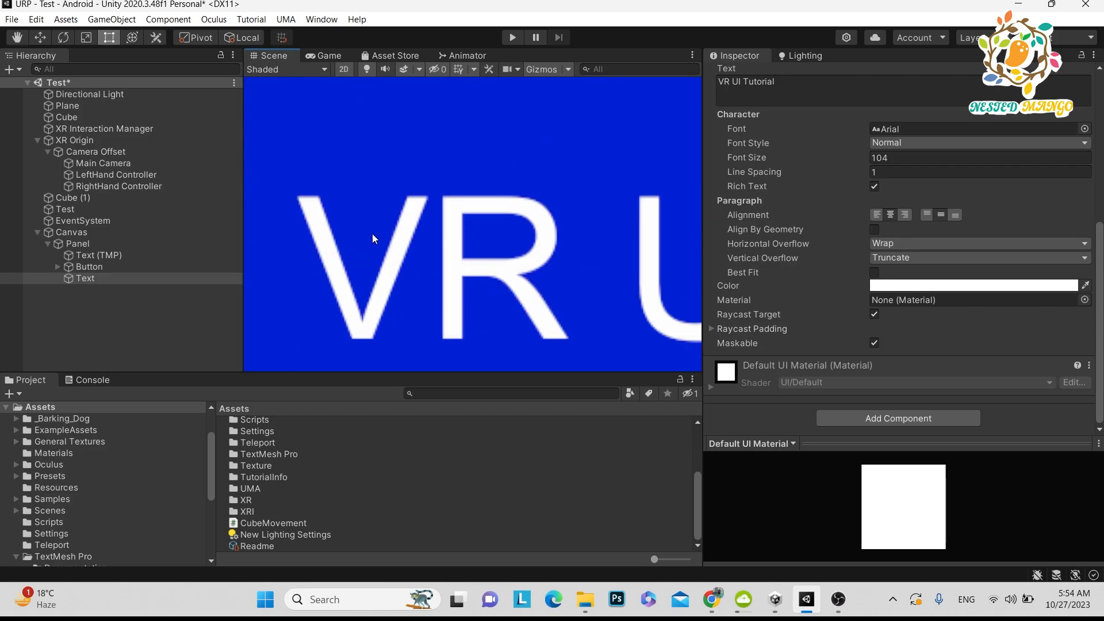
pyautogui.moveTo(382, 281)
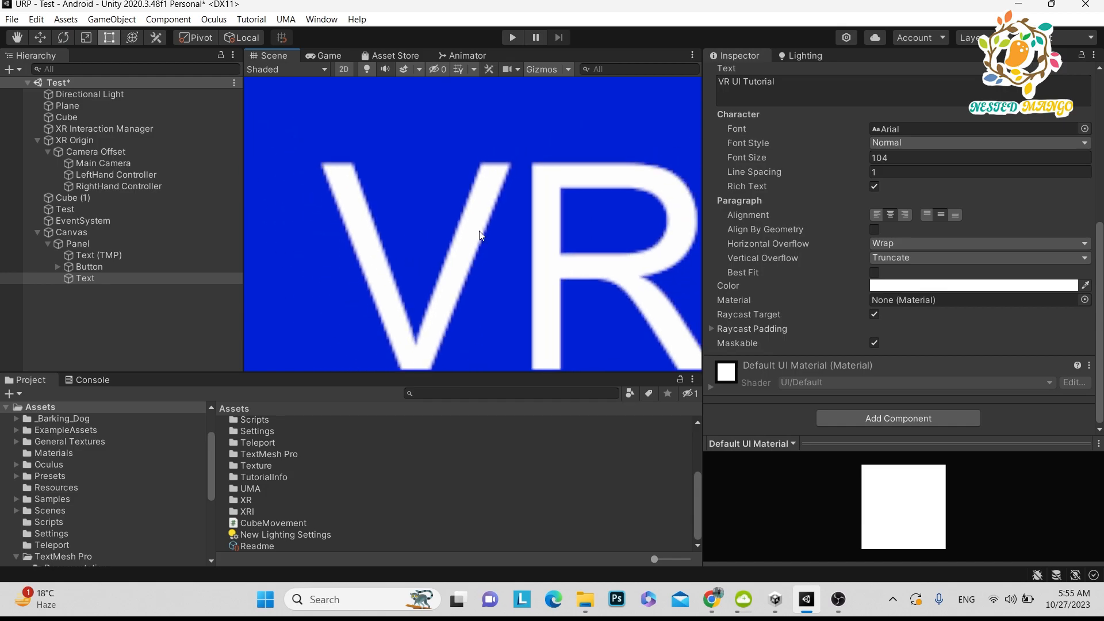
# Disable the legacy Text object and reselect the Text (TMP) title
pyautogui.scroll(-3)
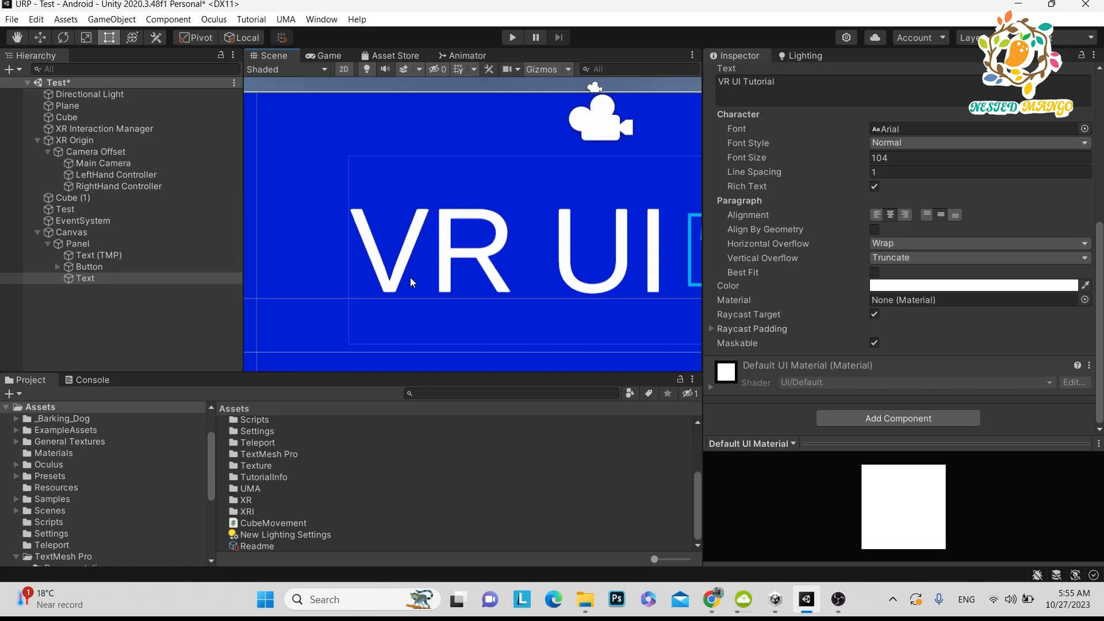
pyautogui.click(85, 278)
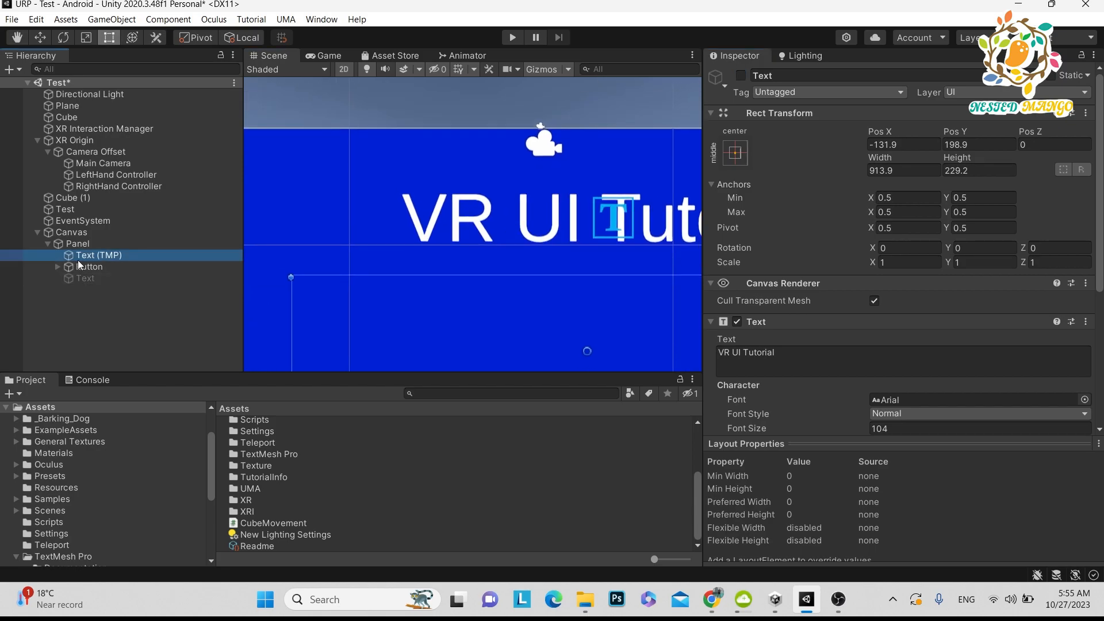
pyautogui.click(99, 255)
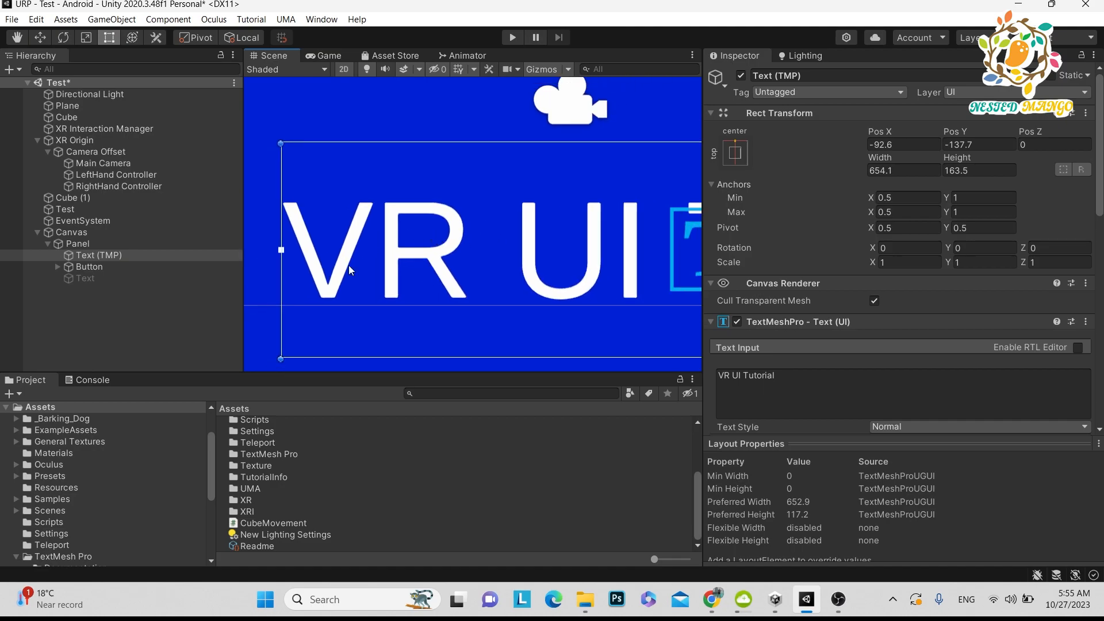
# Scroll the title's TextMeshPro component down to Extra Settings and the material properties
pyautogui.scroll(-3)
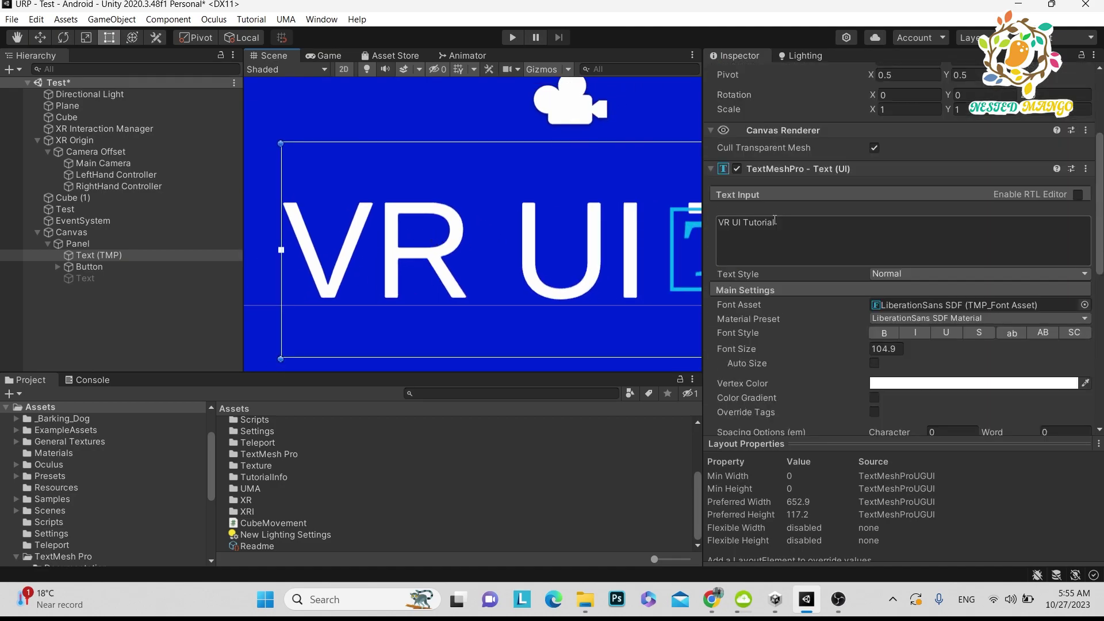
pyautogui.scroll(-3)
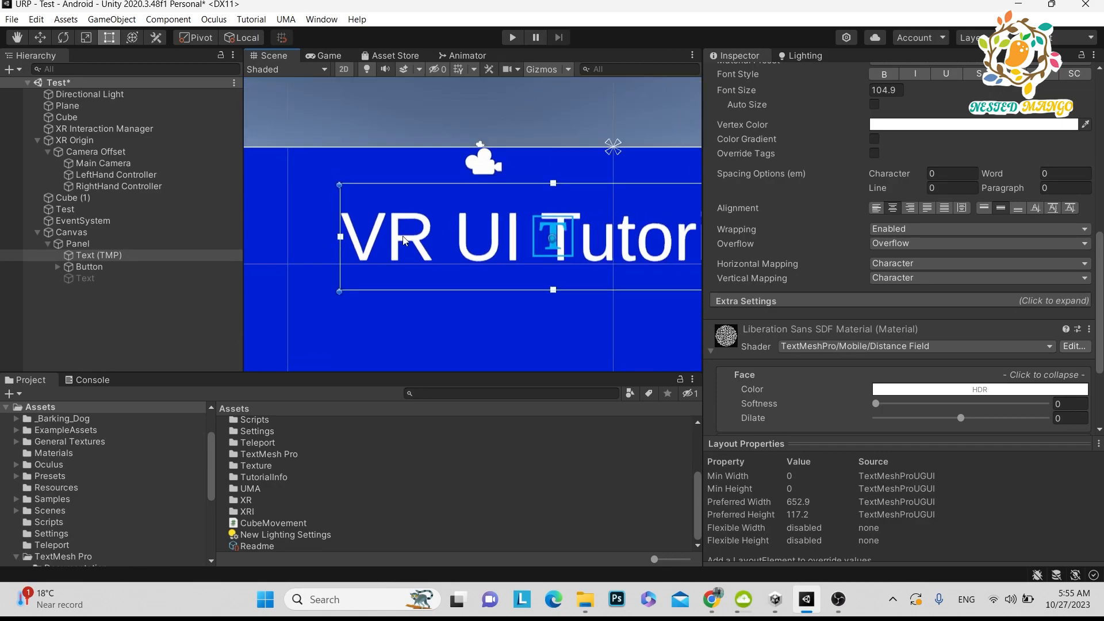
pyautogui.moveTo(375, 239)
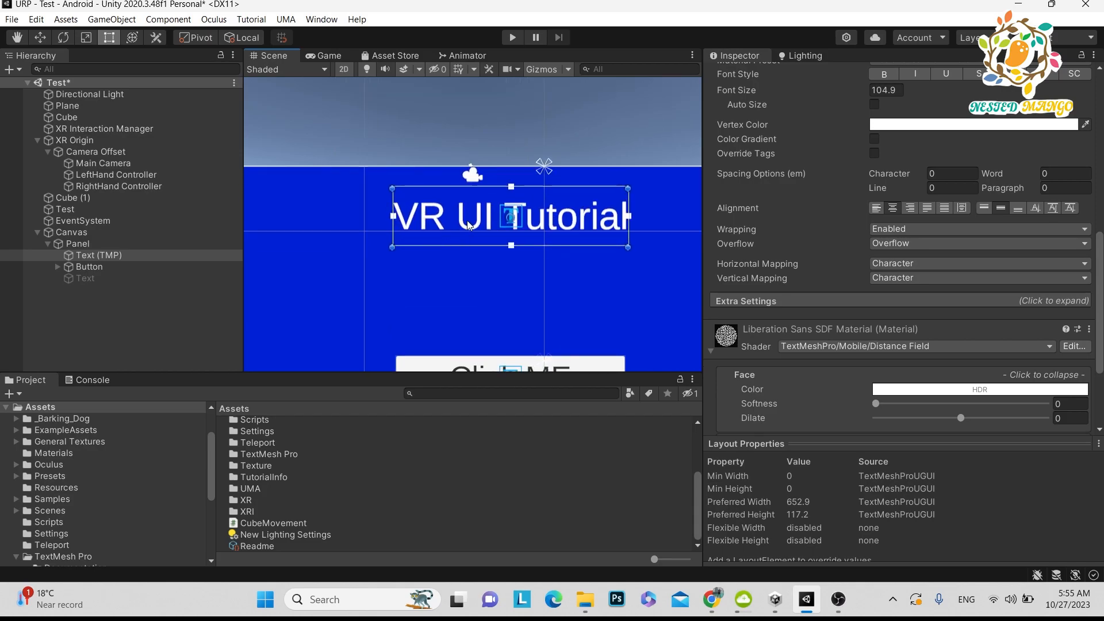
pyautogui.moveTo(761, 300)
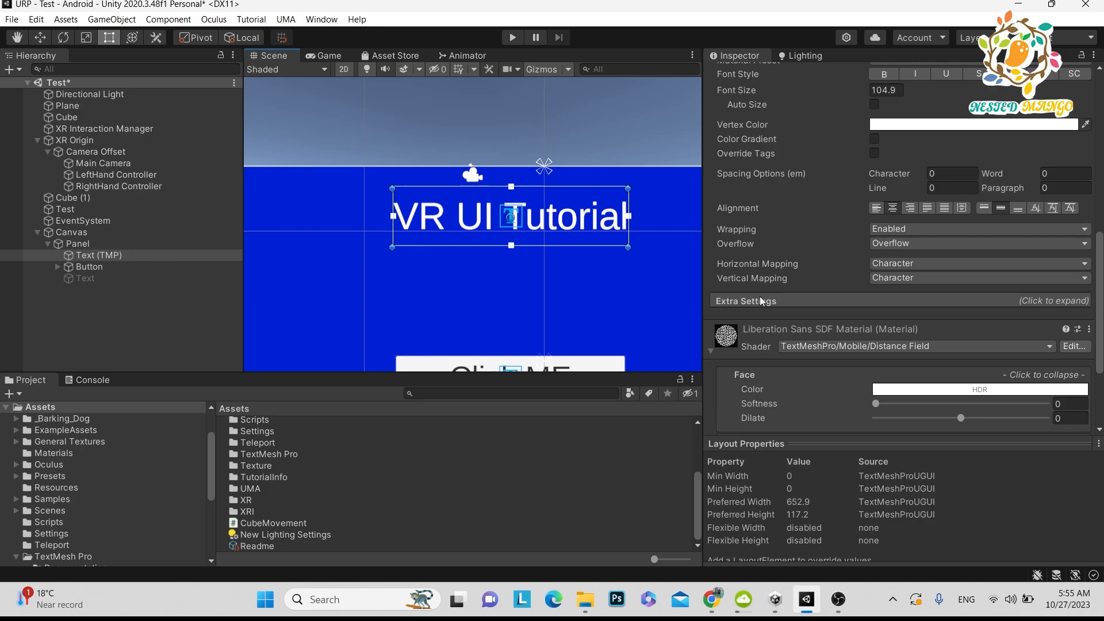
pyautogui.scroll(-3)
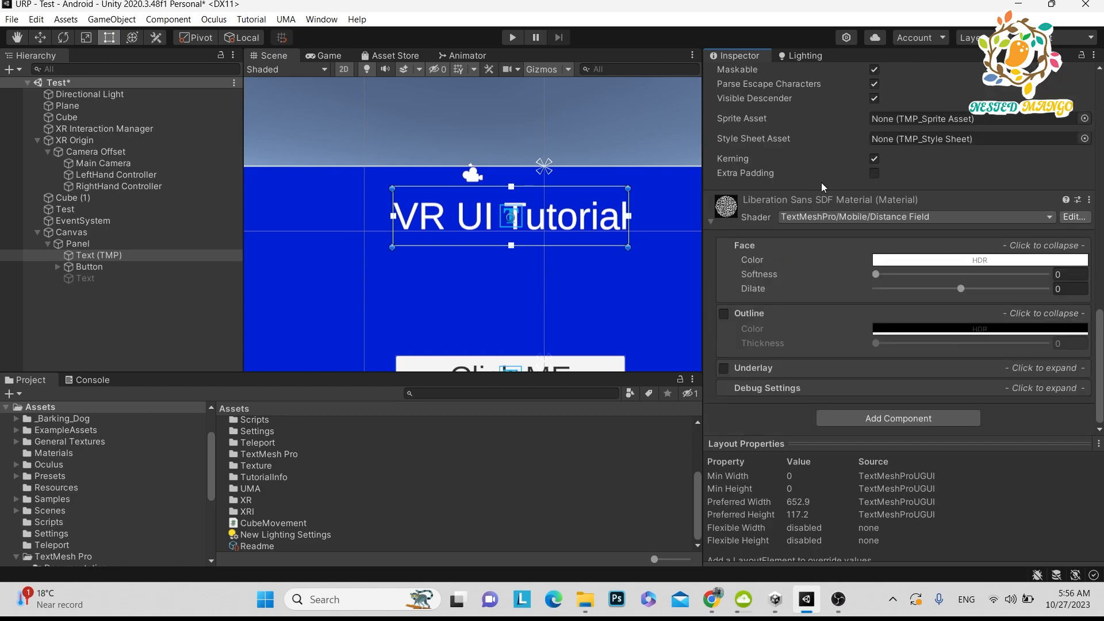
pyautogui.moveTo(830, 177)
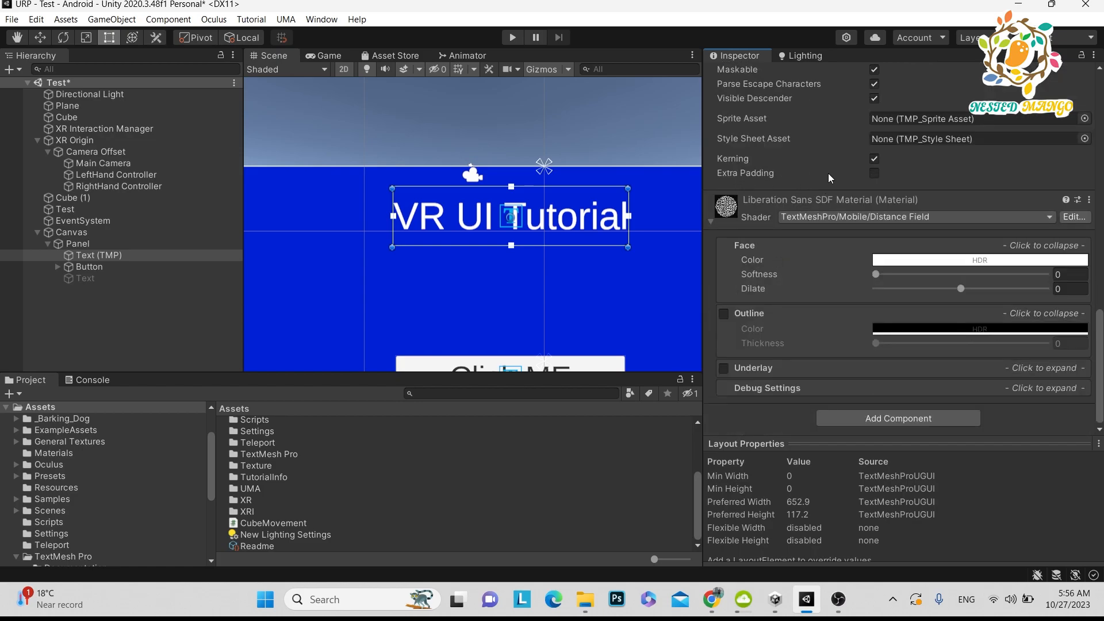
# Enable Extra Padding on the title, save the scene, and zoom out to the whole canvas
pyautogui.click(874, 173)
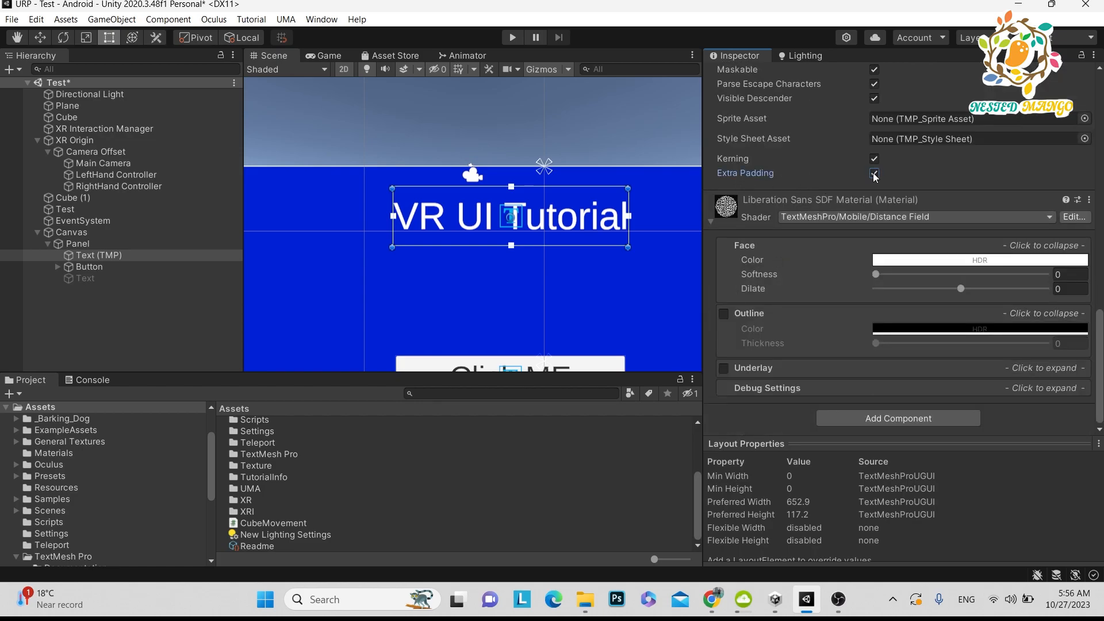
pyautogui.click(874, 173)
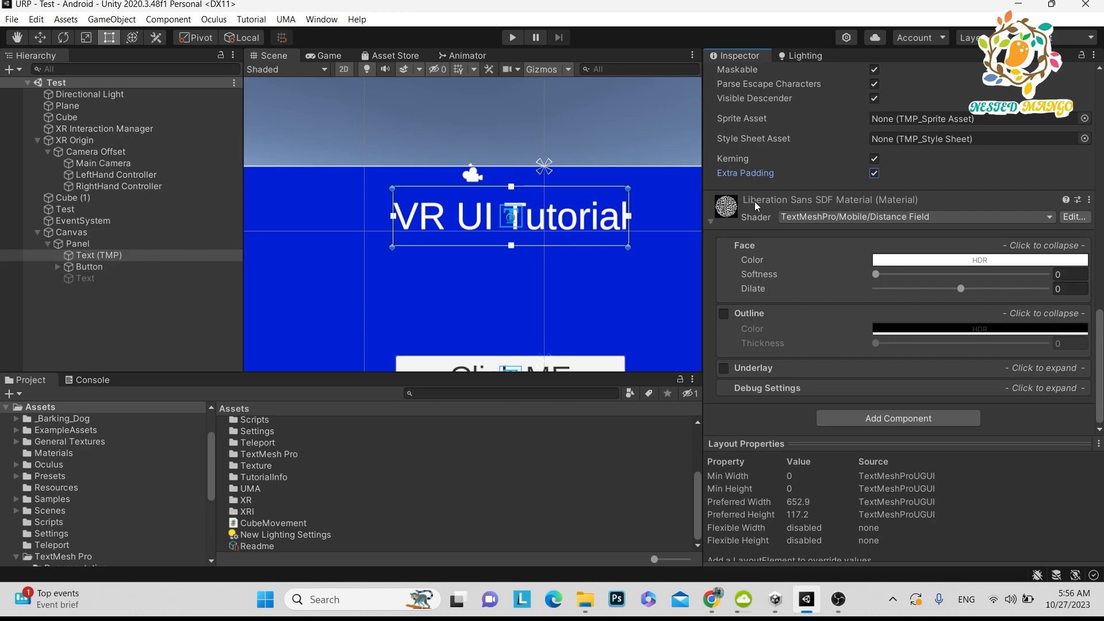
pyautogui.moveTo(796, 188)
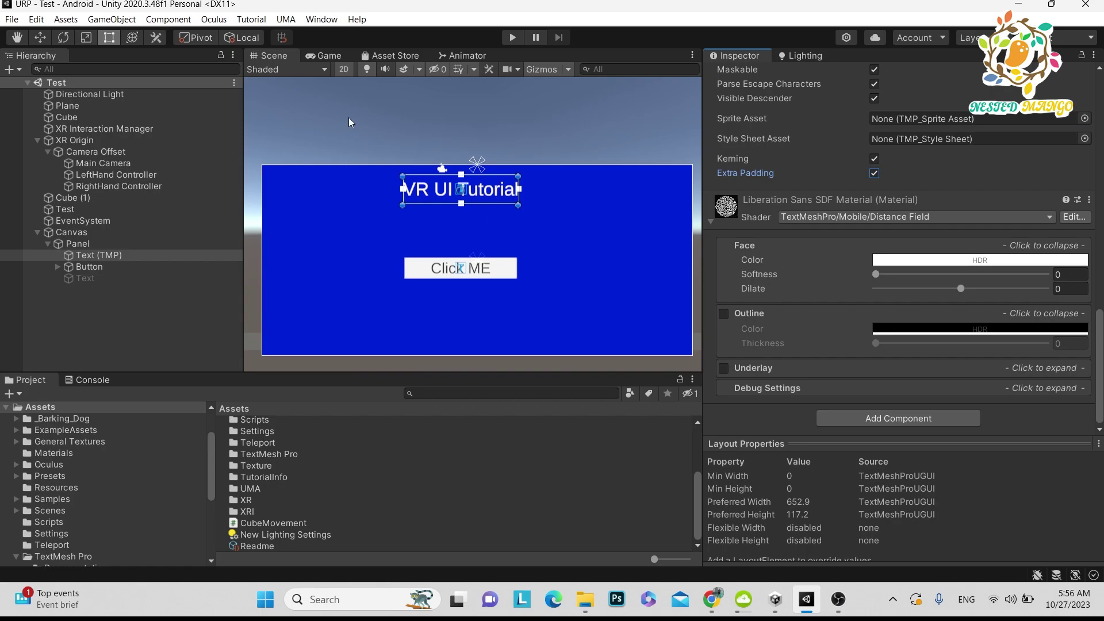
pyautogui.click(344, 69)
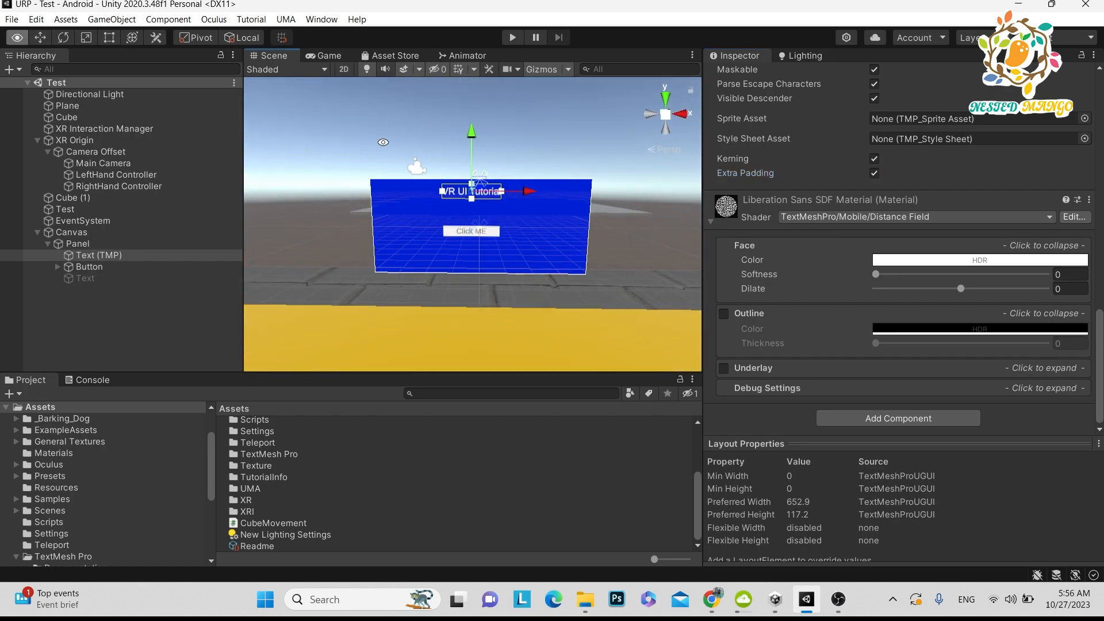